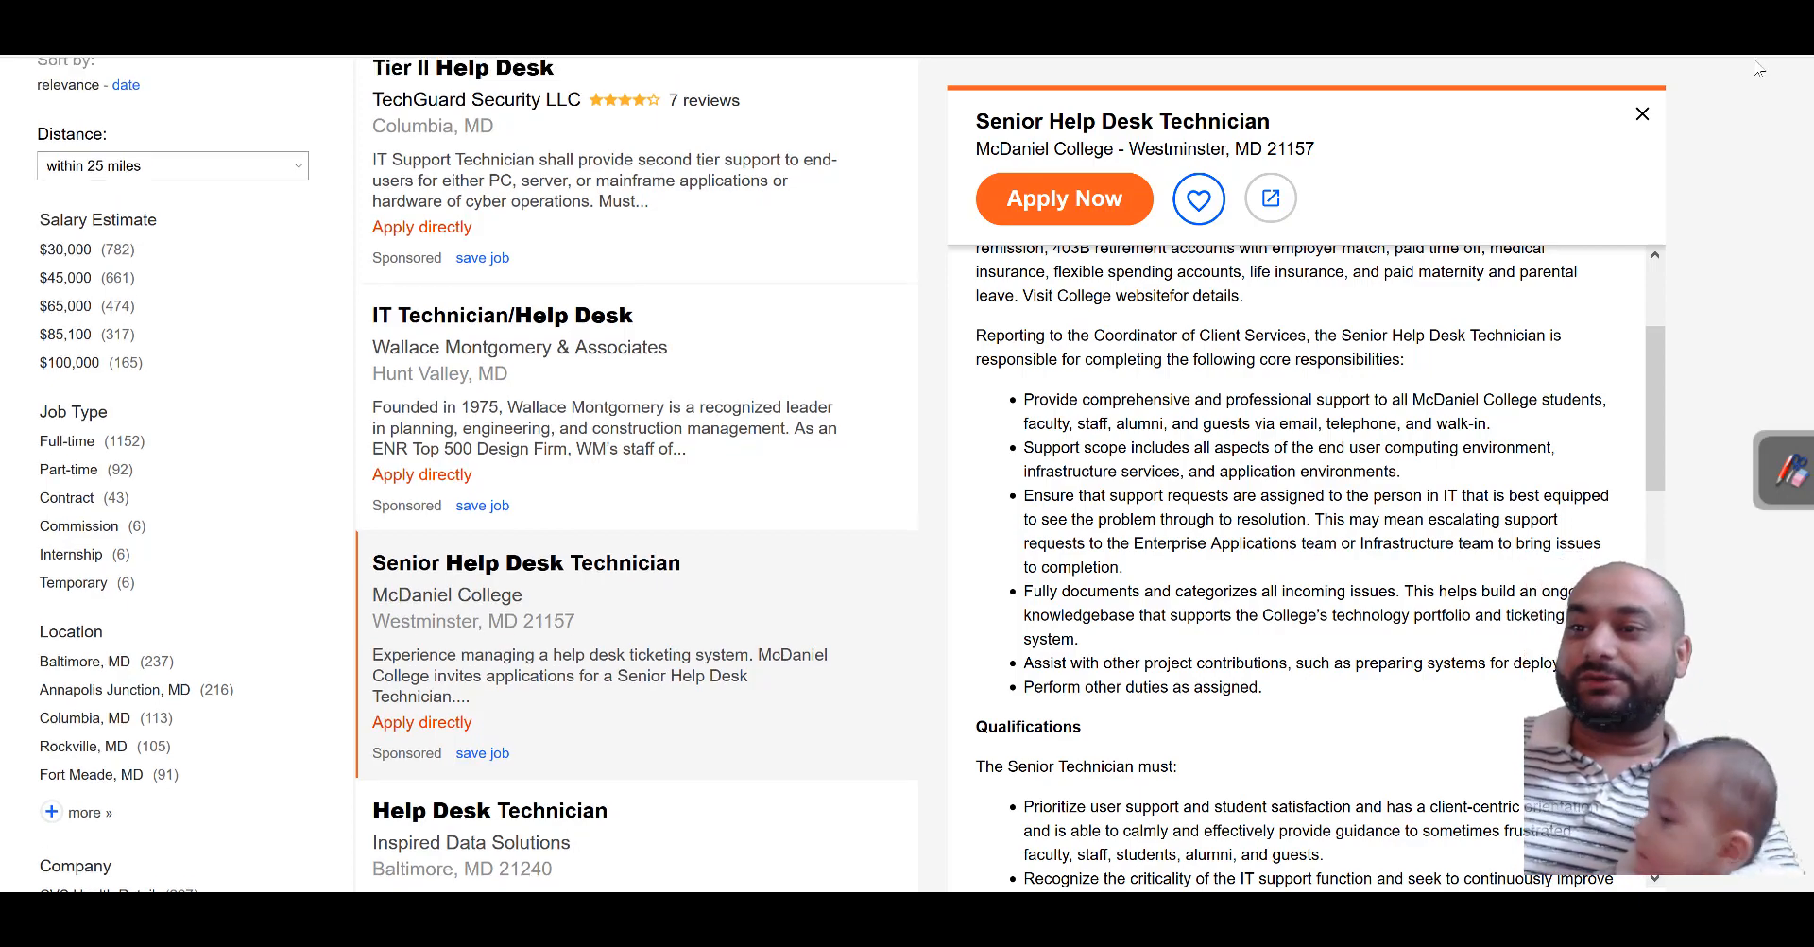
Open the Inspired Data Solutions Help Desk Technician listing and scroll to its Requirements.
scroll("down", 3)
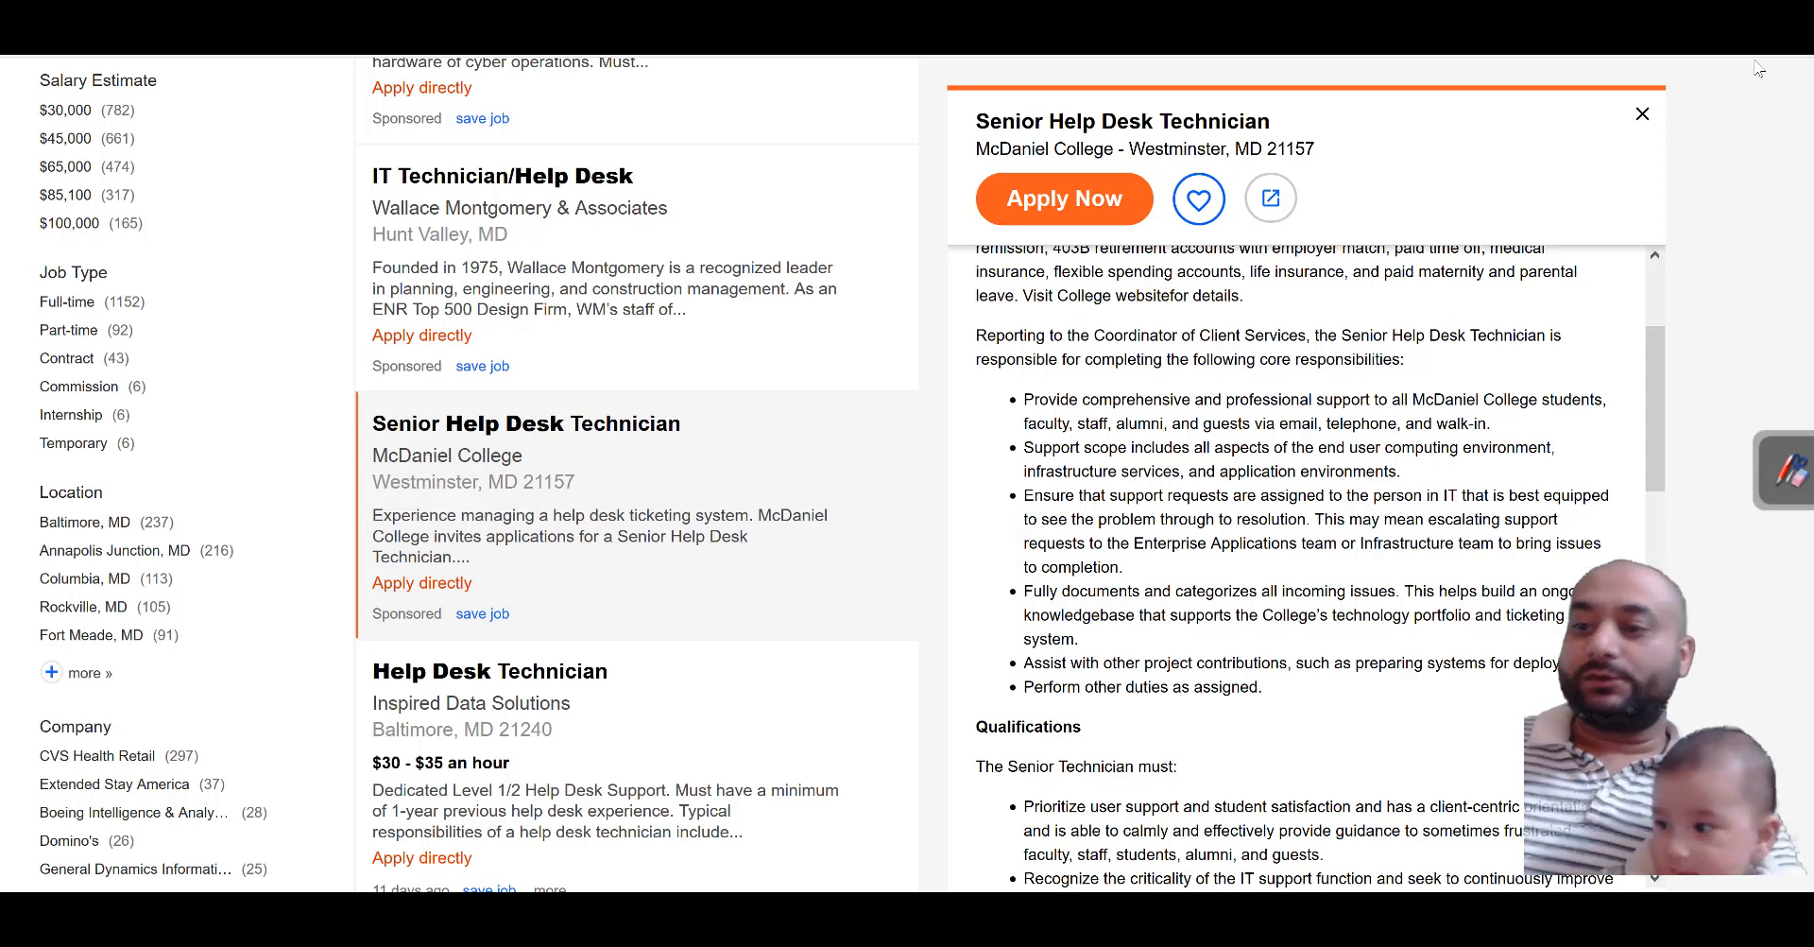
scroll("down", 3)
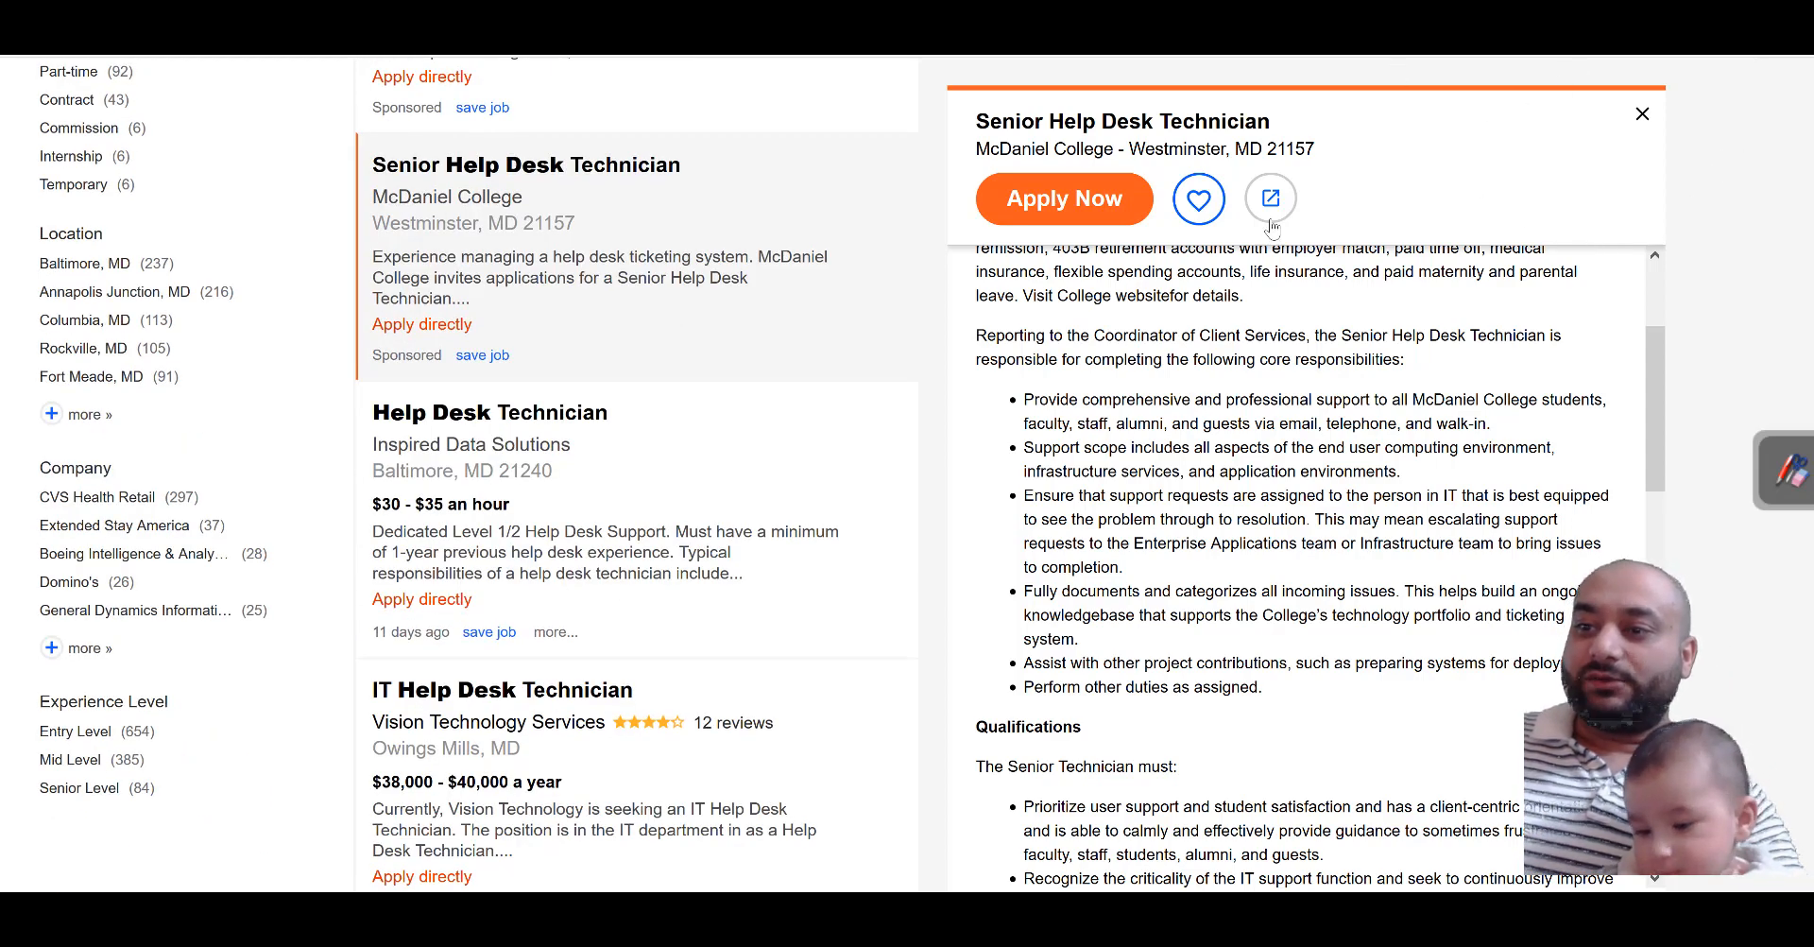
mouse_move(986, 370)
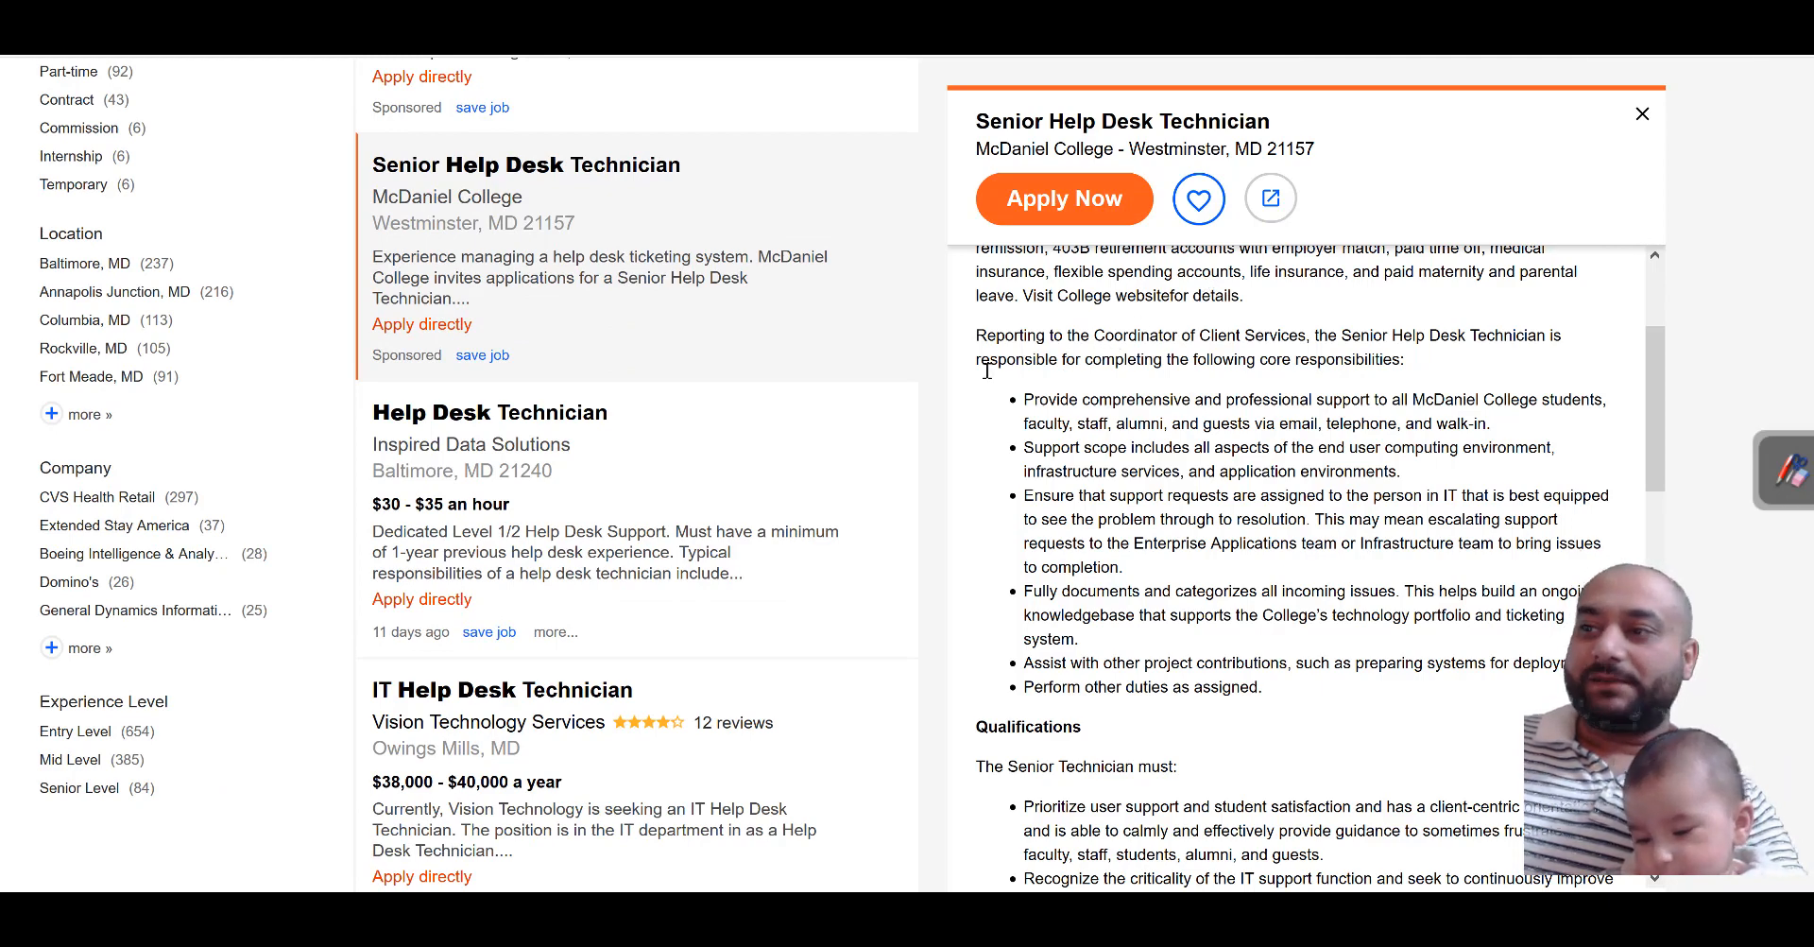
scroll("up", 3)
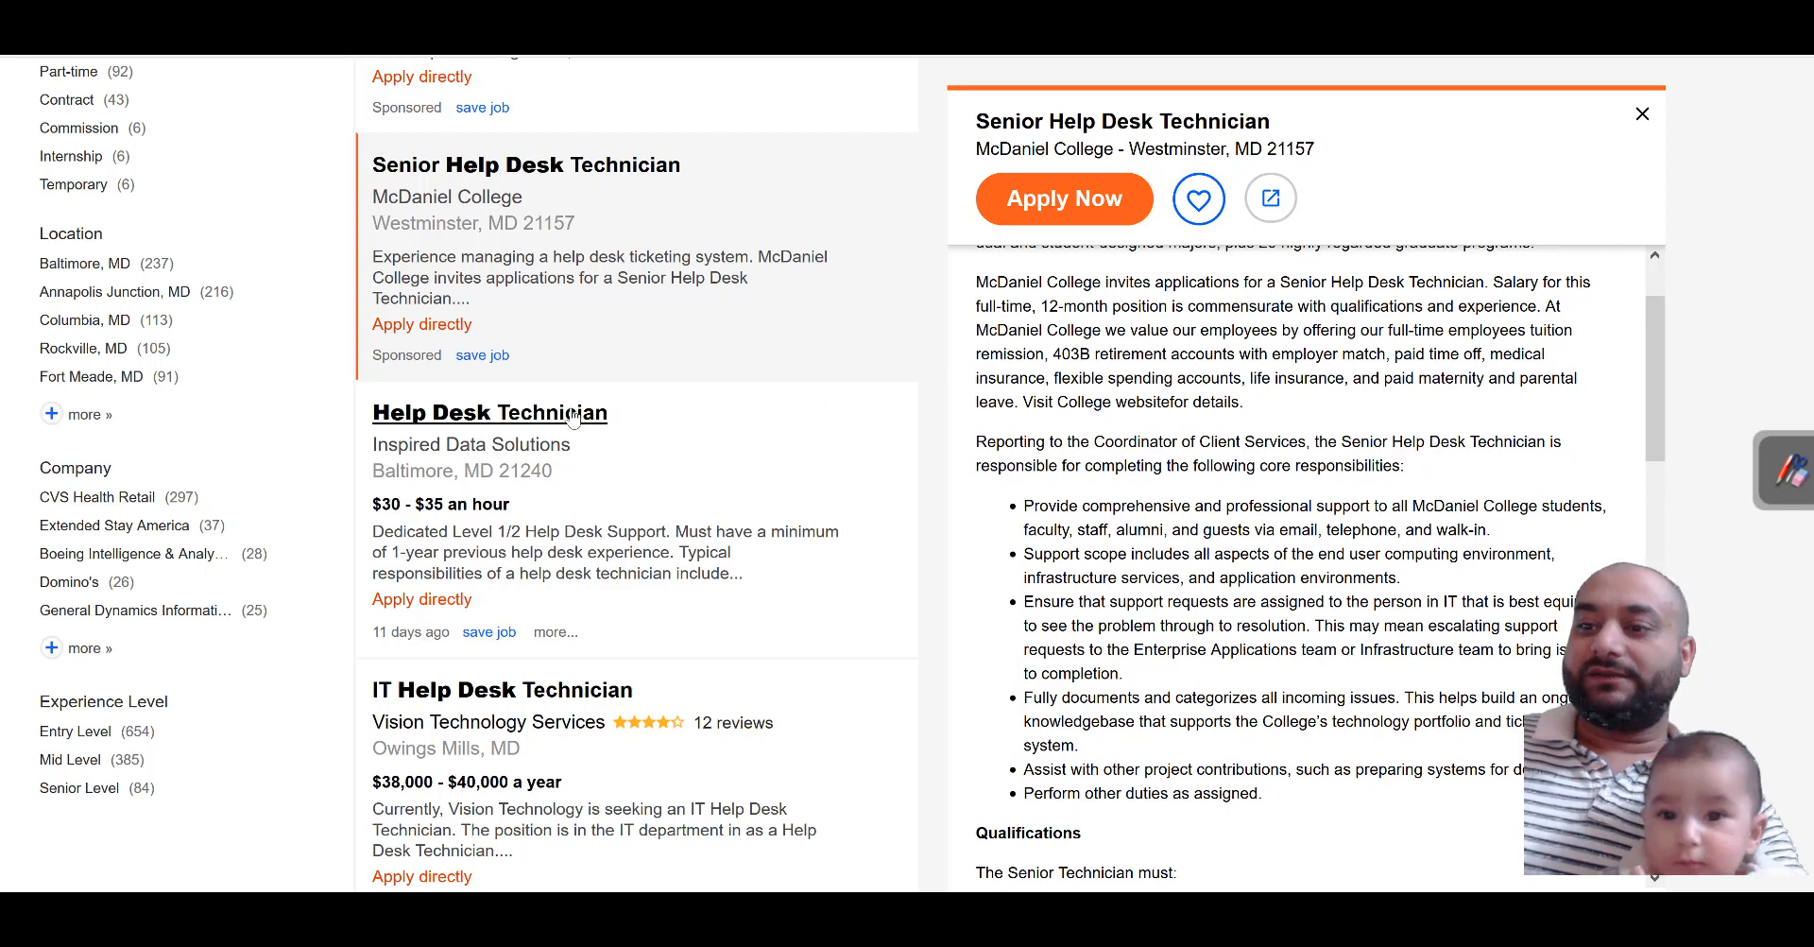
mouse_move(573, 412)
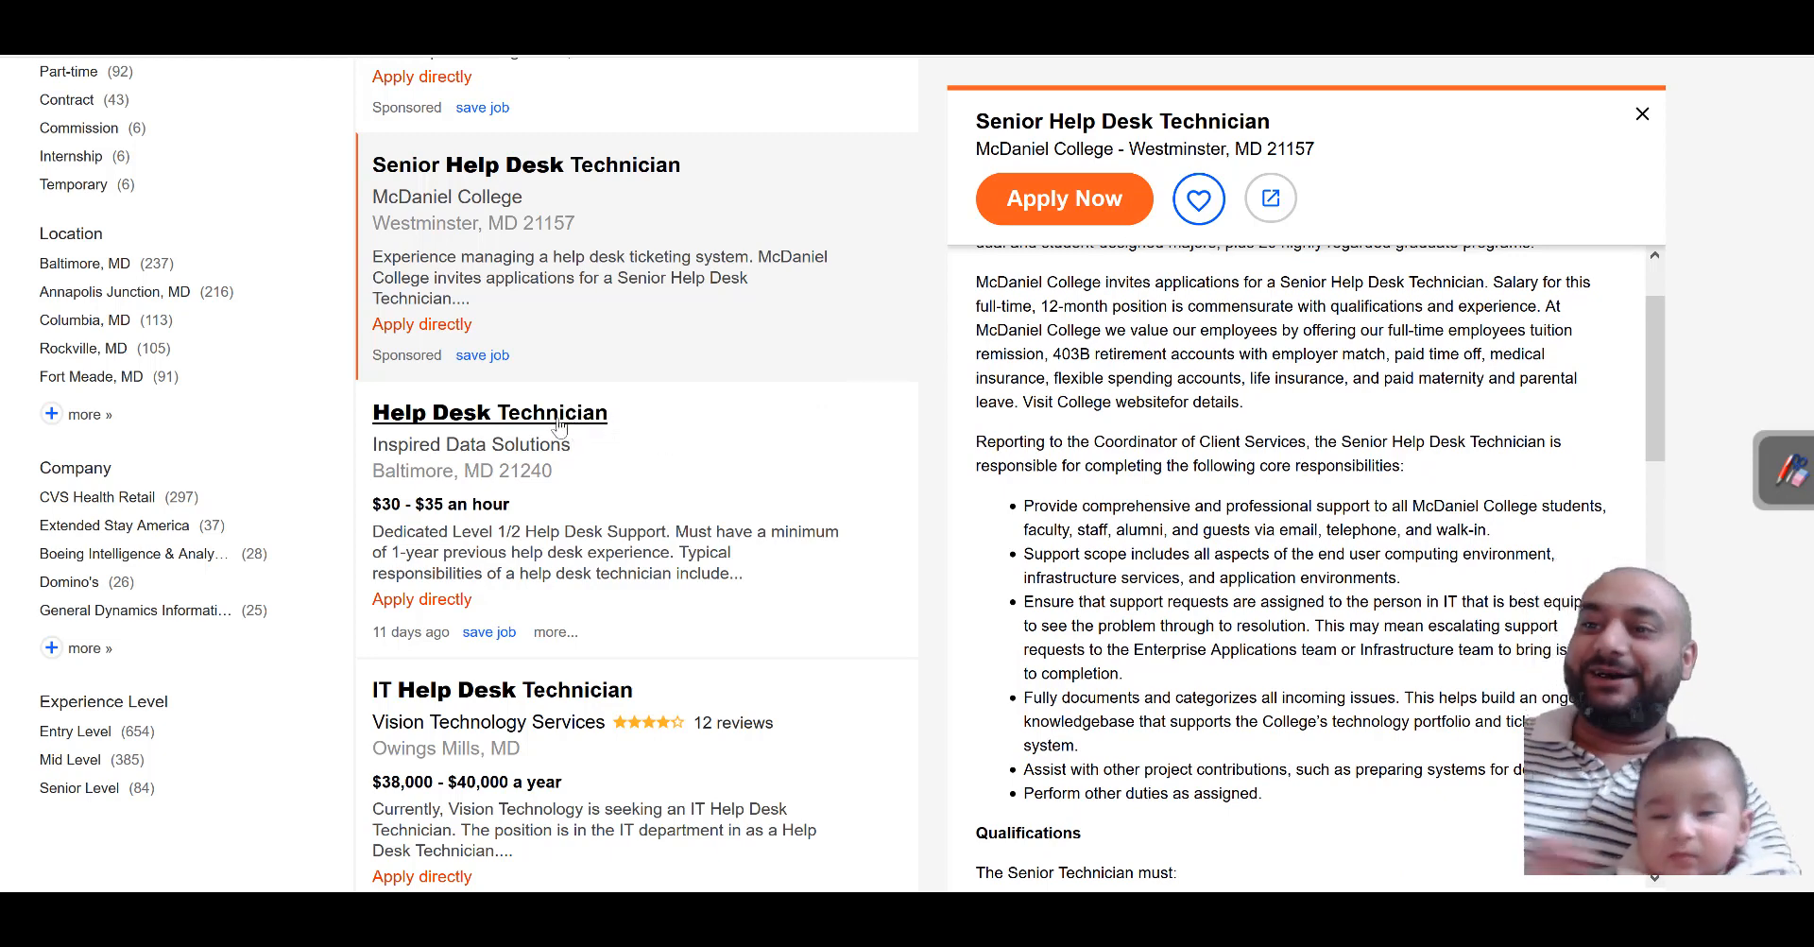
left_click(488, 412)
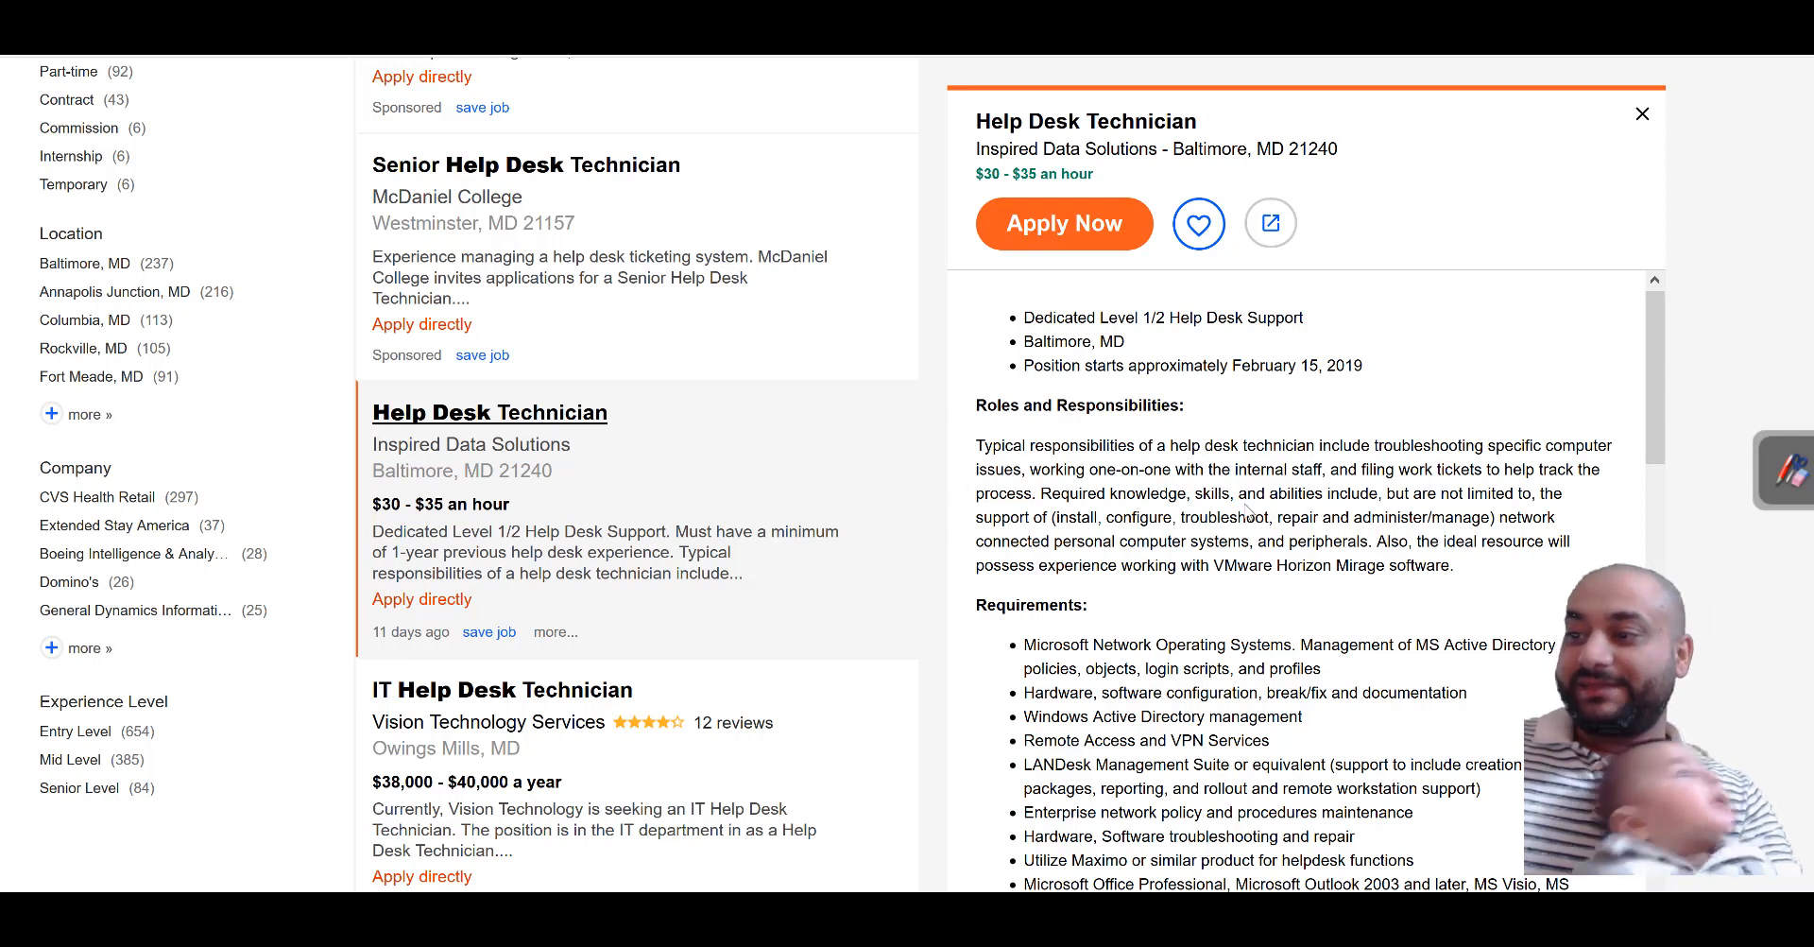
scroll("down", 3)
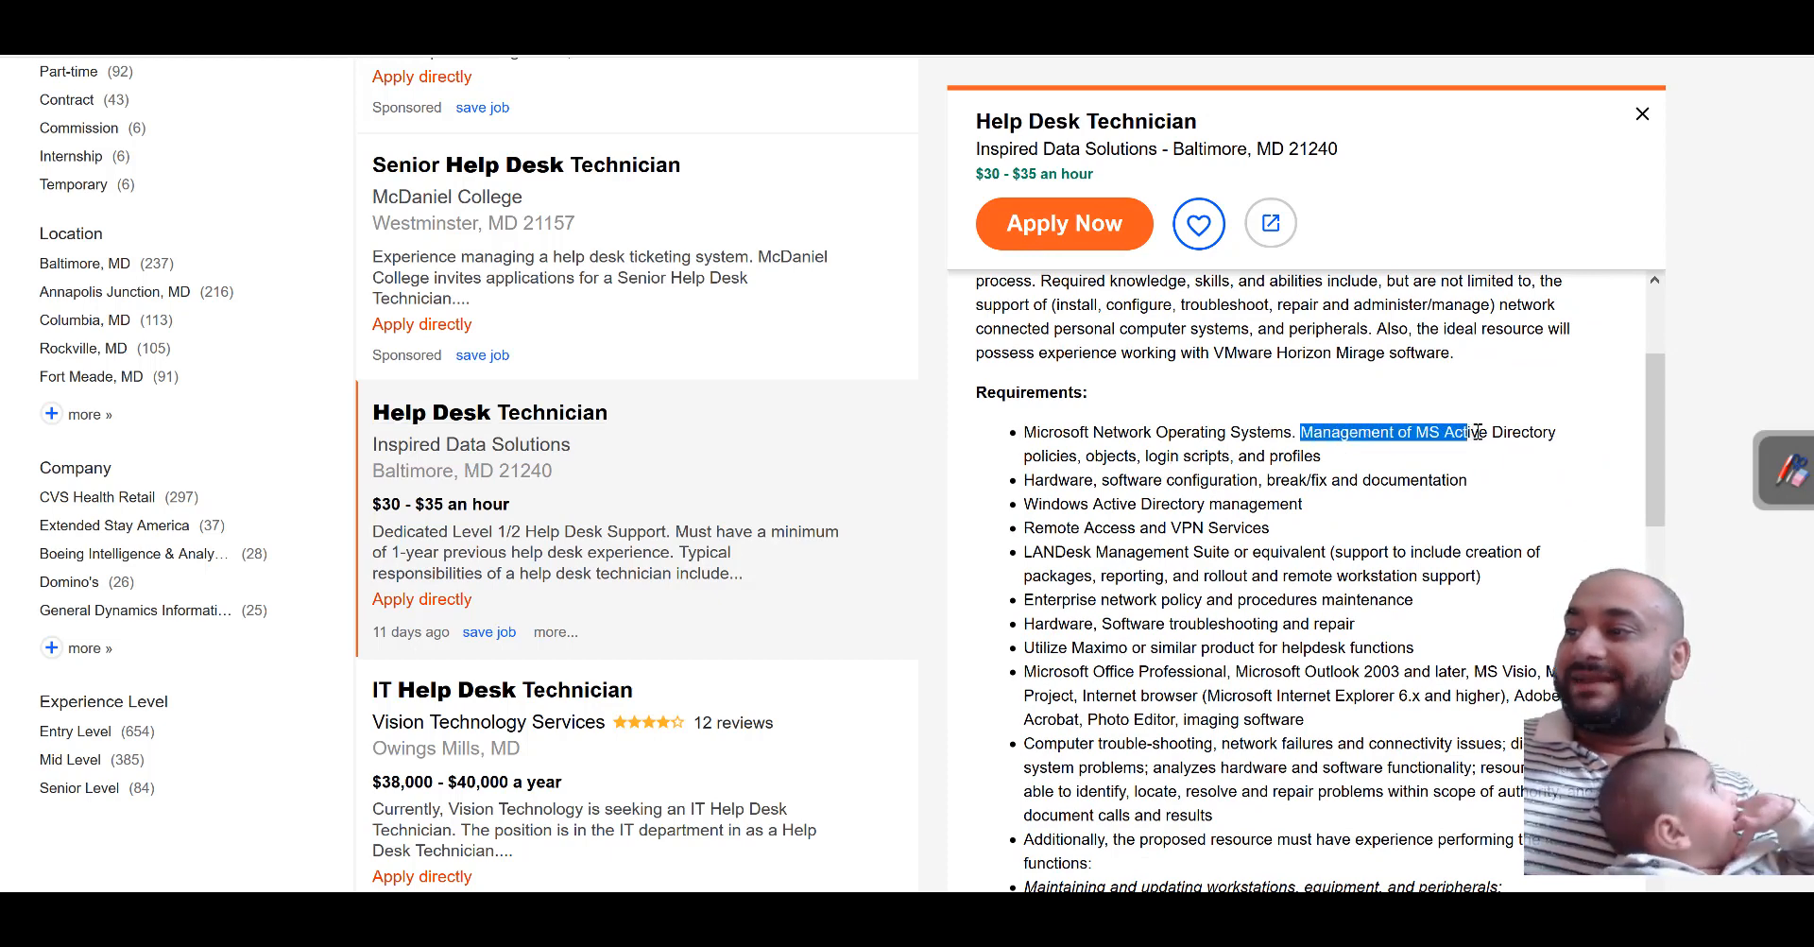
Highlight the LANDesk Management requirement and scroll down the results list.
left_click_drag(1466, 431, 1291, 456)
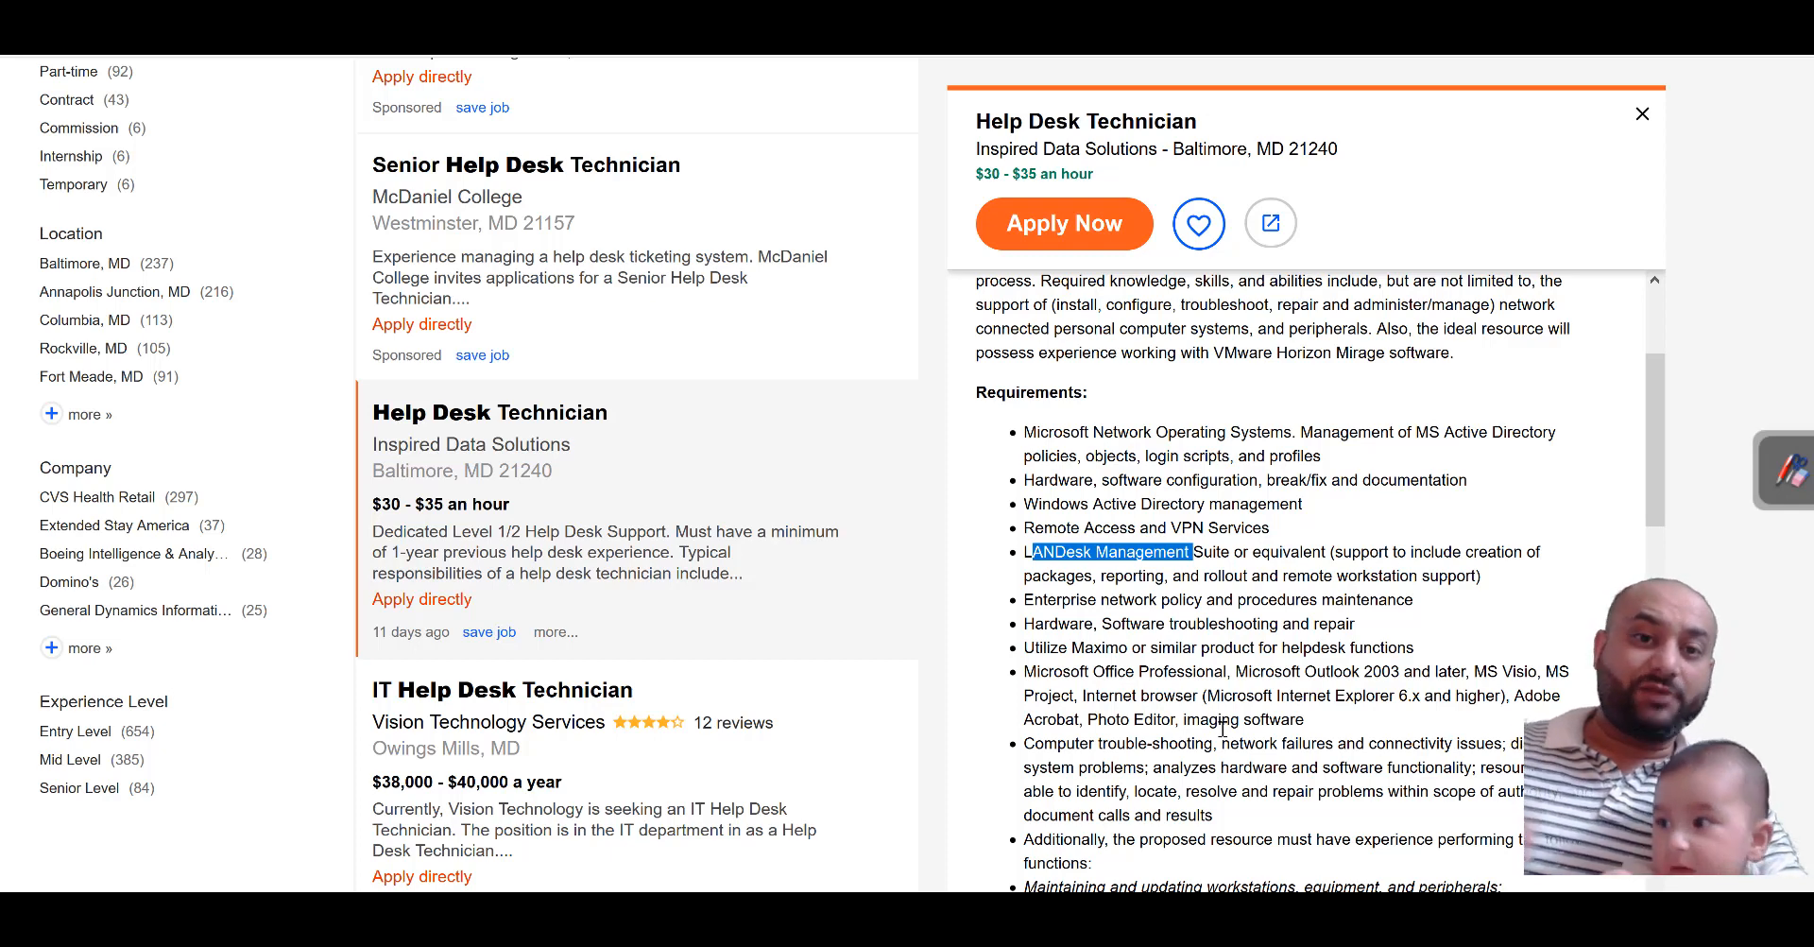
scroll("down", 3)
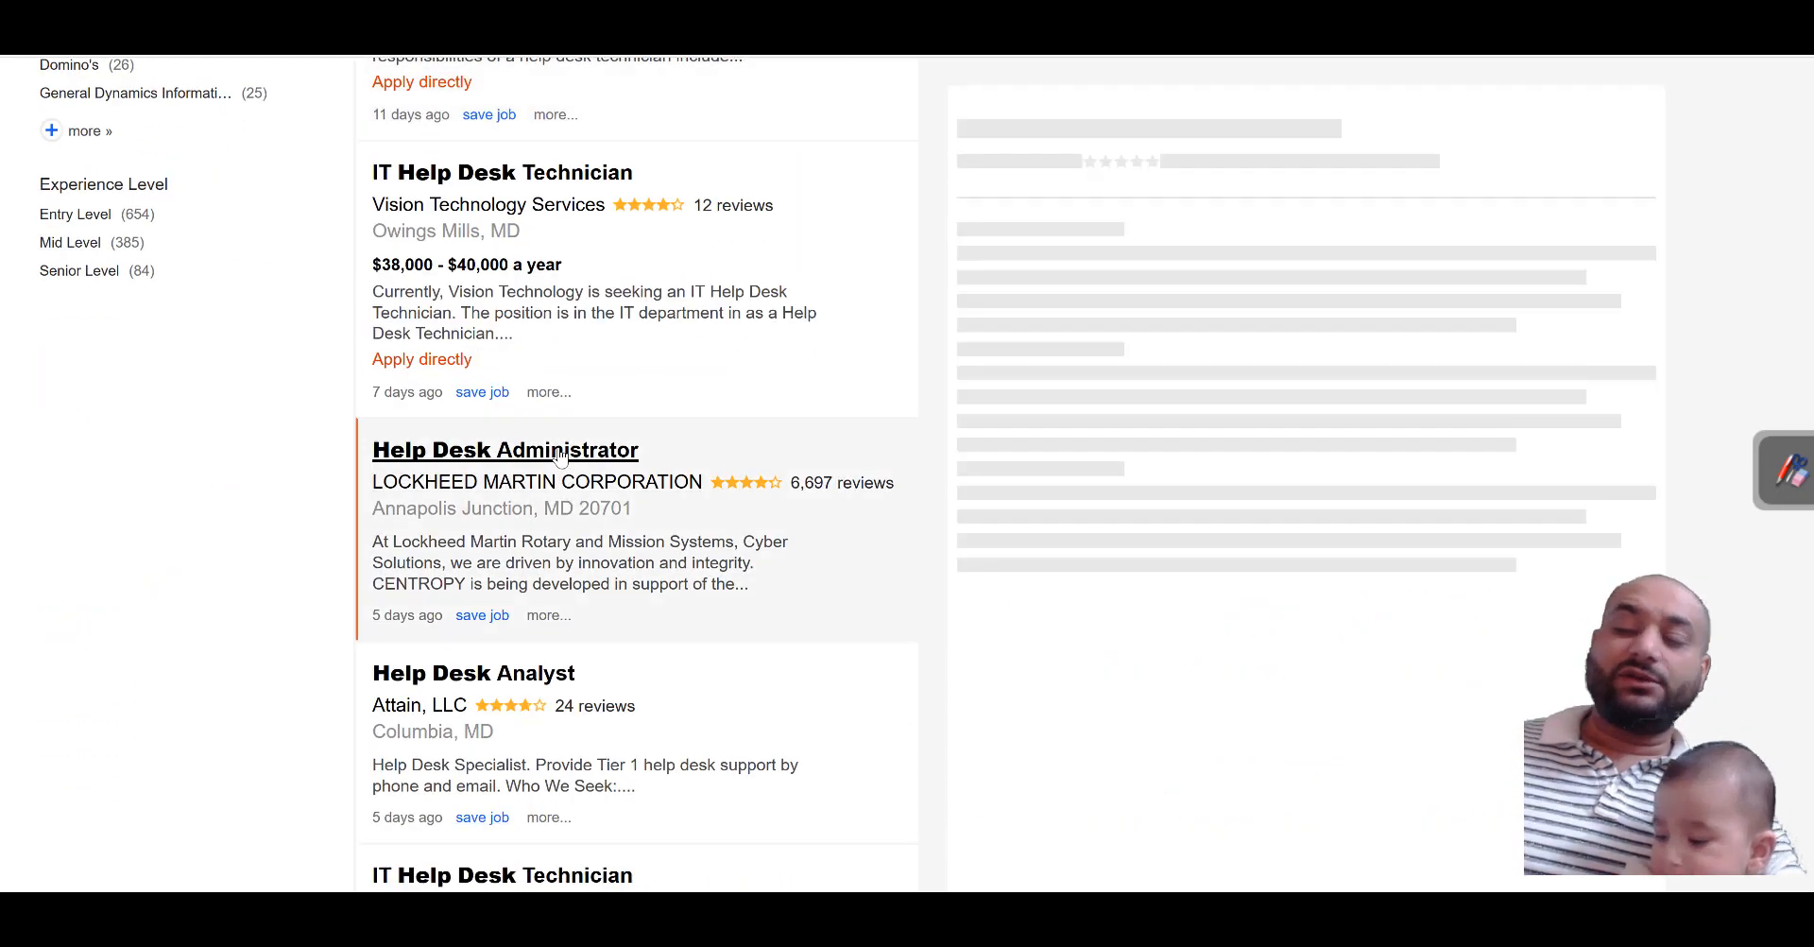
left_click(506, 449)
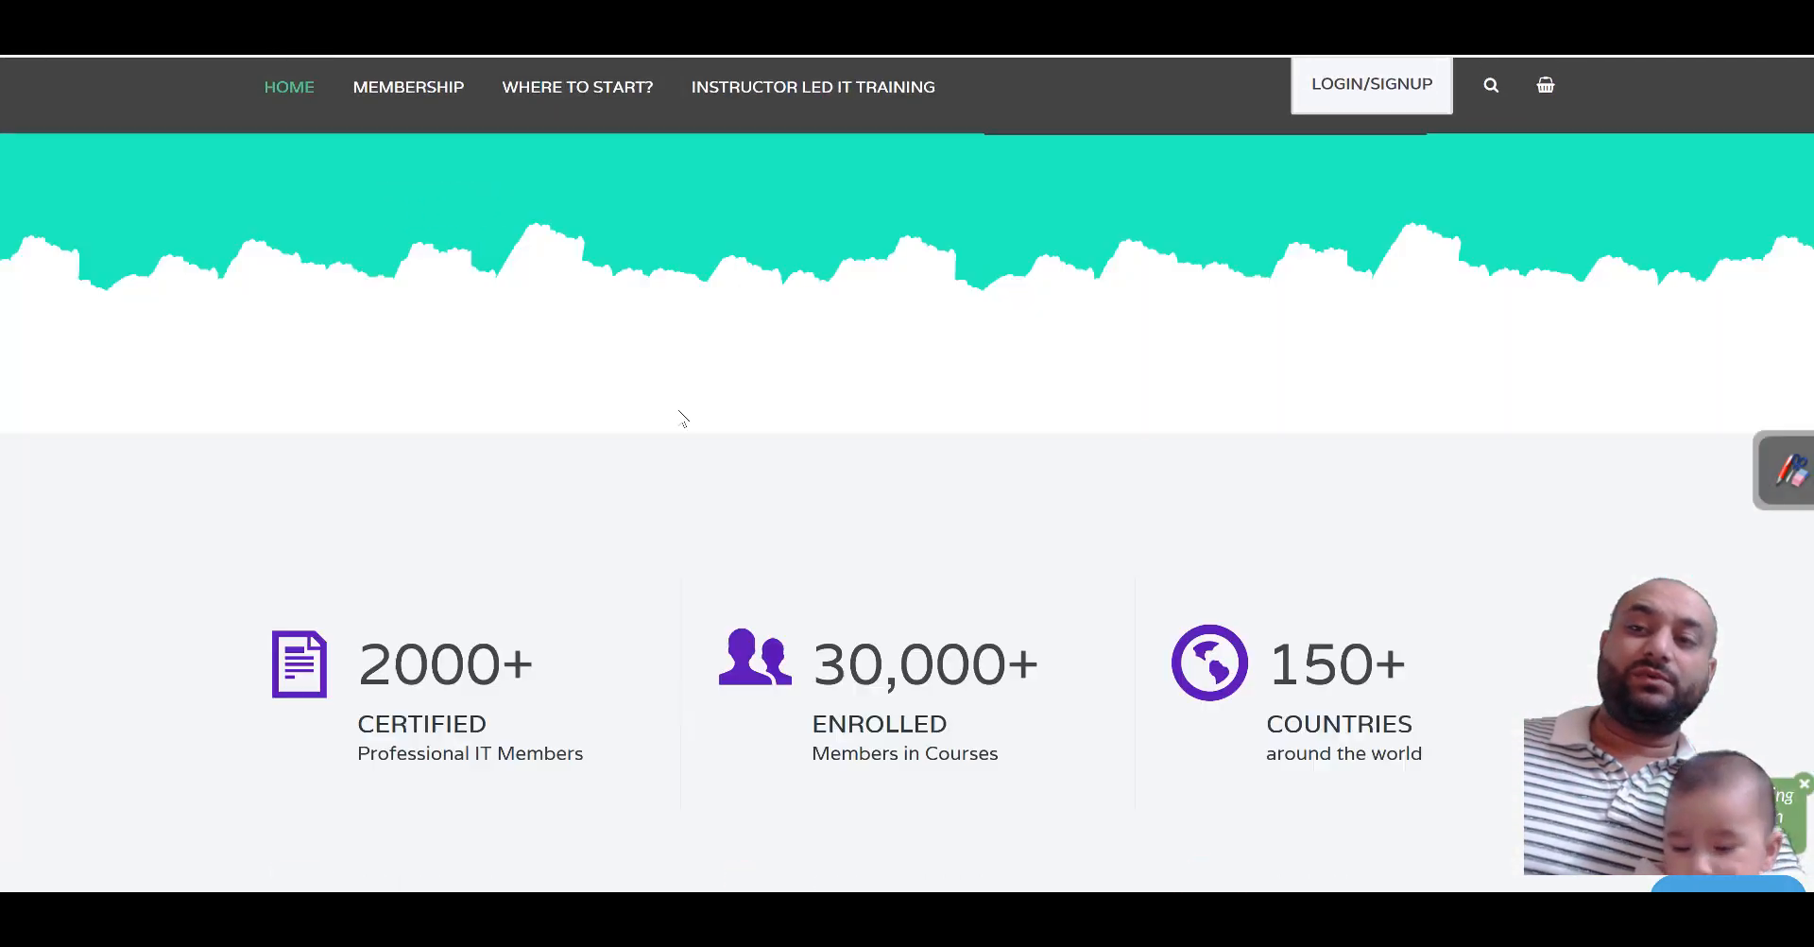
Scroll to the popular free courses section and select a course title.
scroll("down", 3)
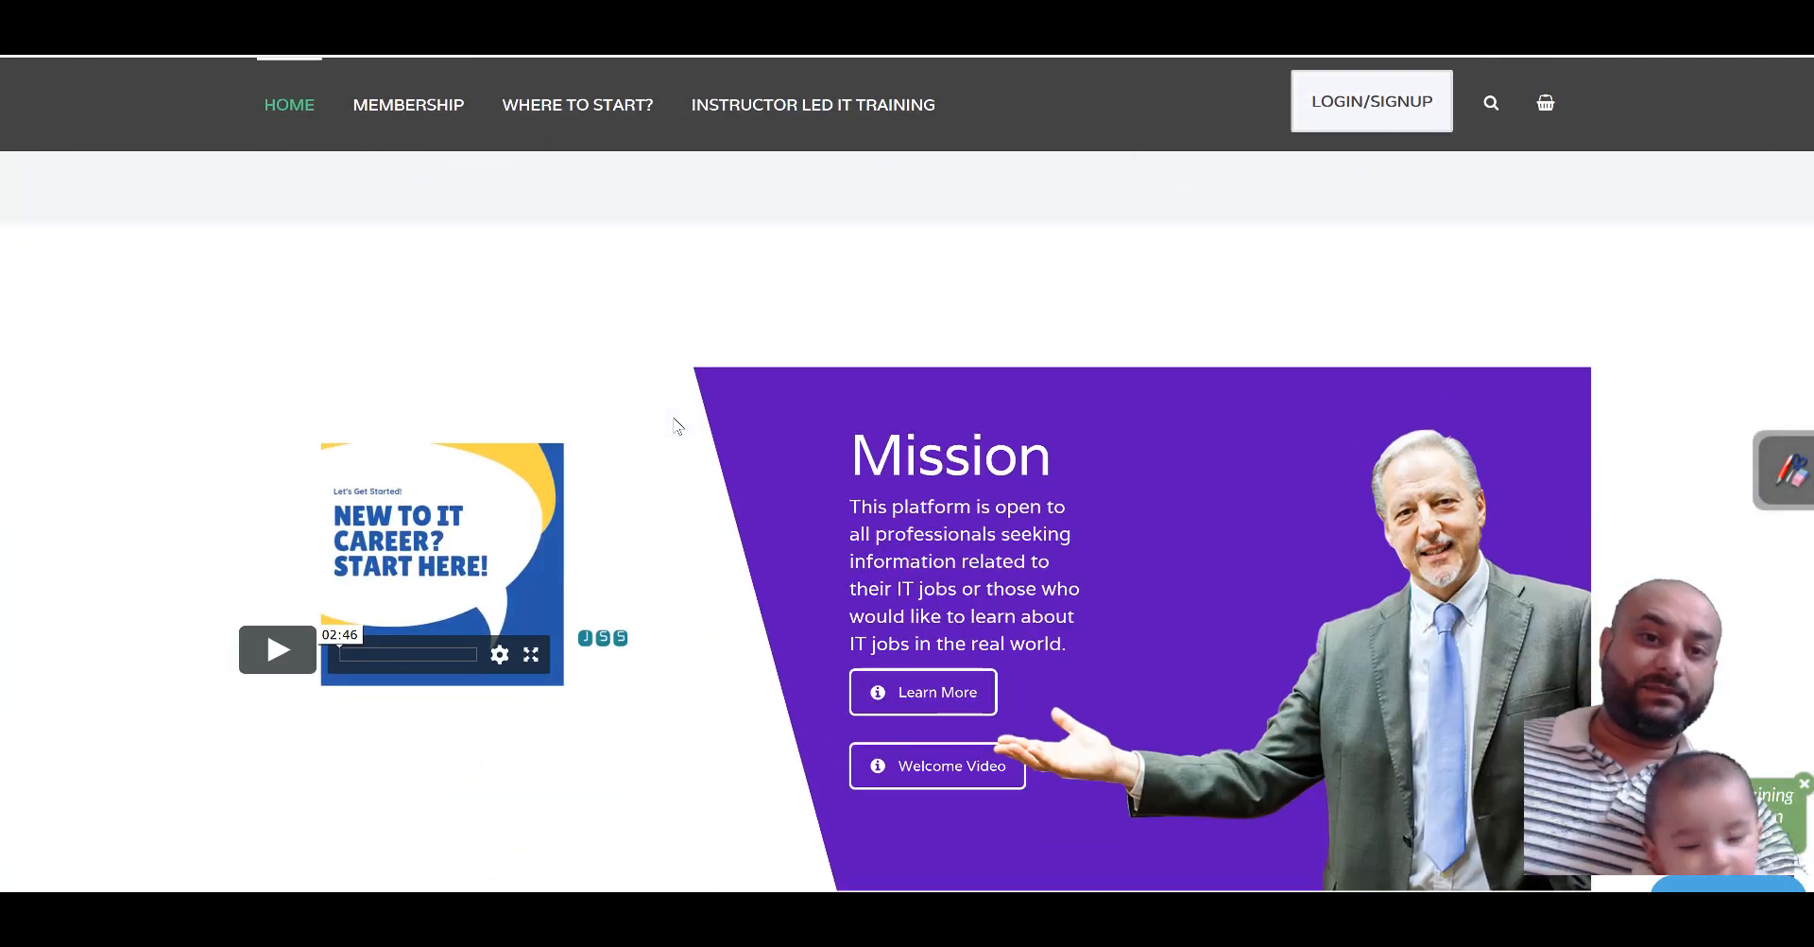
scroll("down", 3)
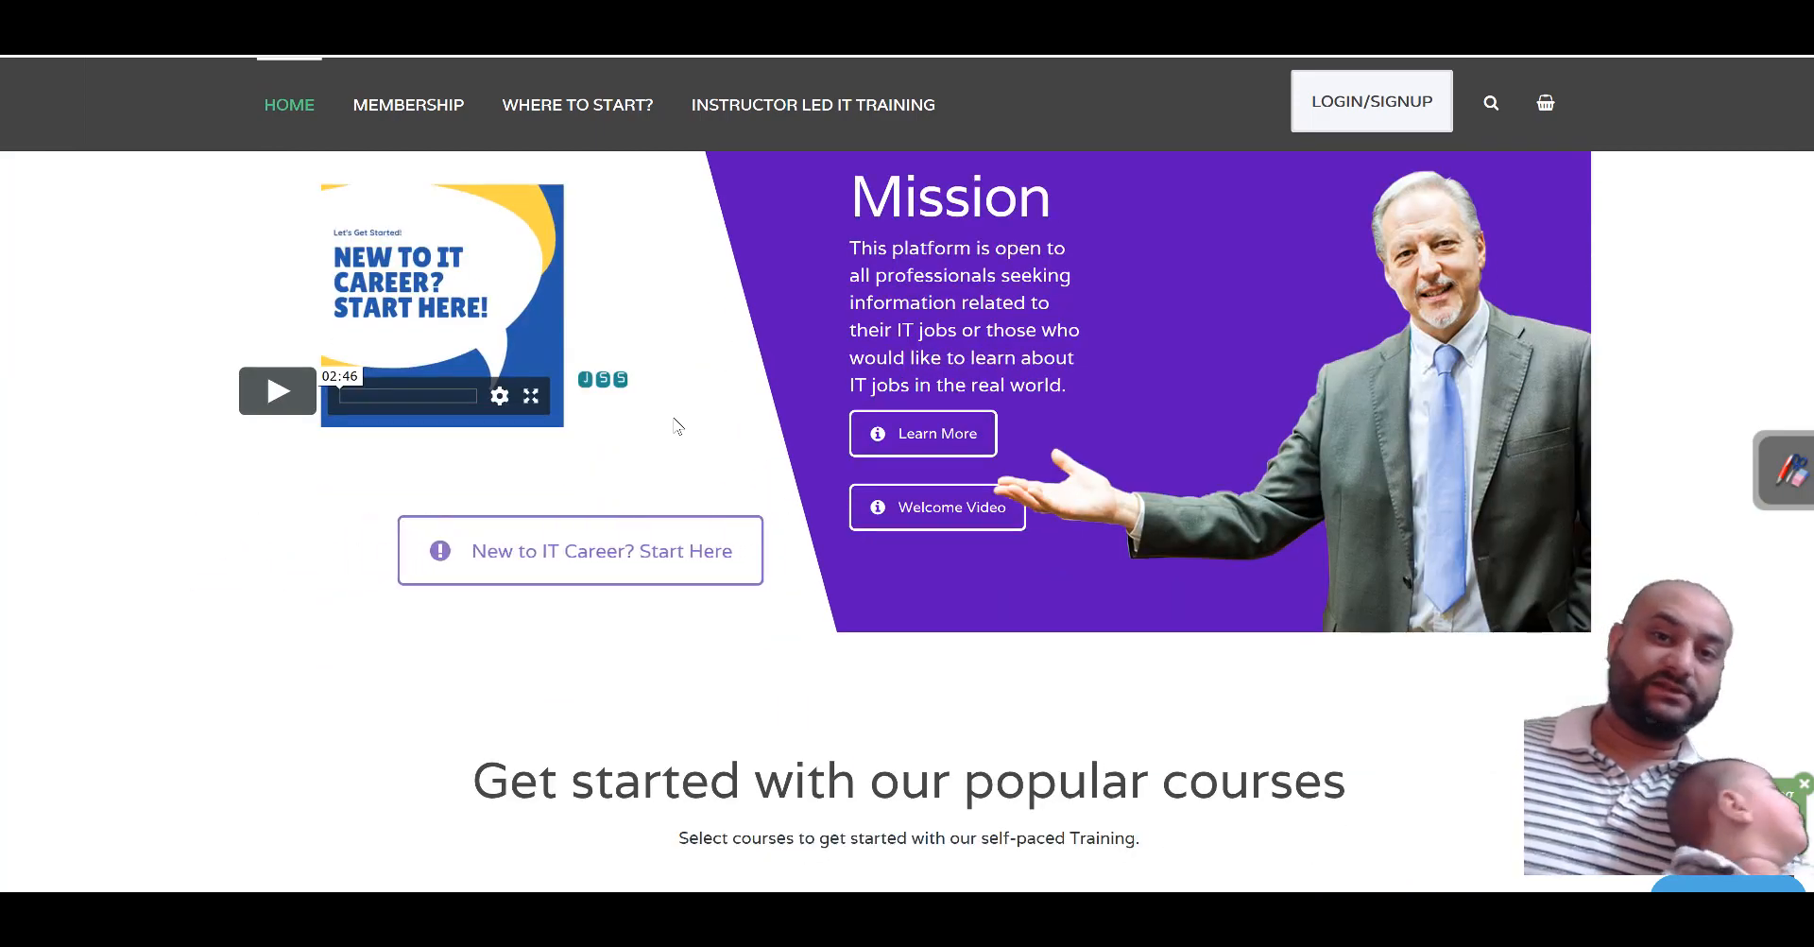
scroll("down", 3)
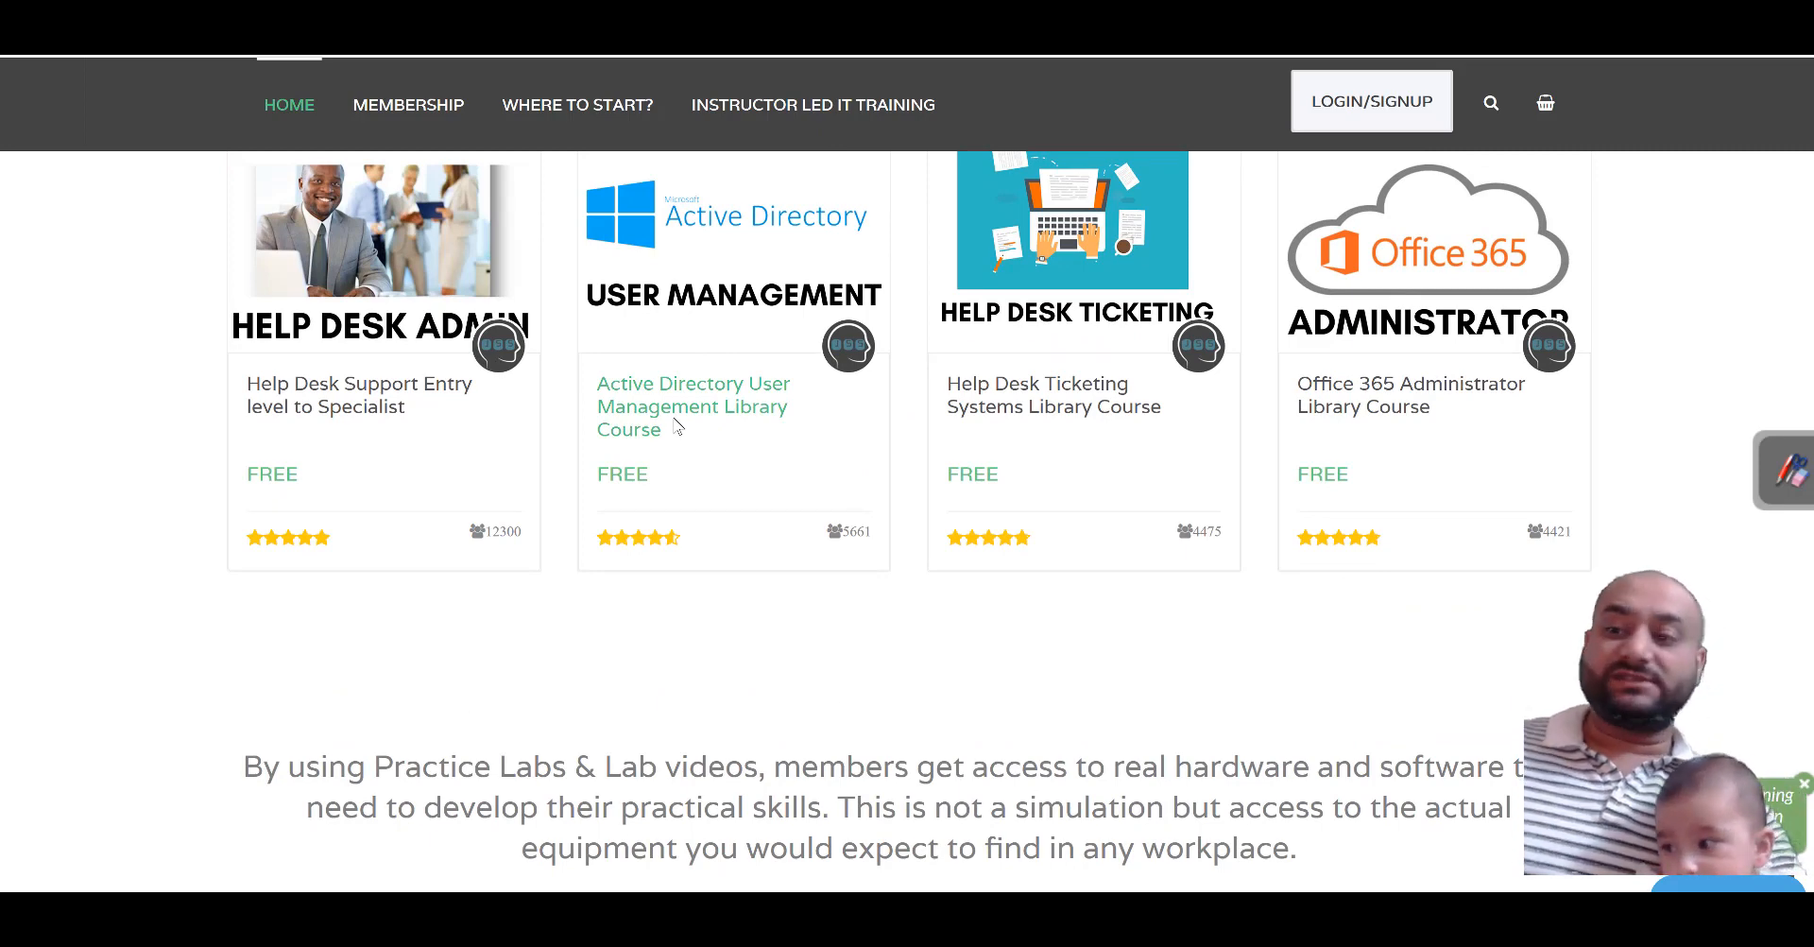
scroll("up", 3)
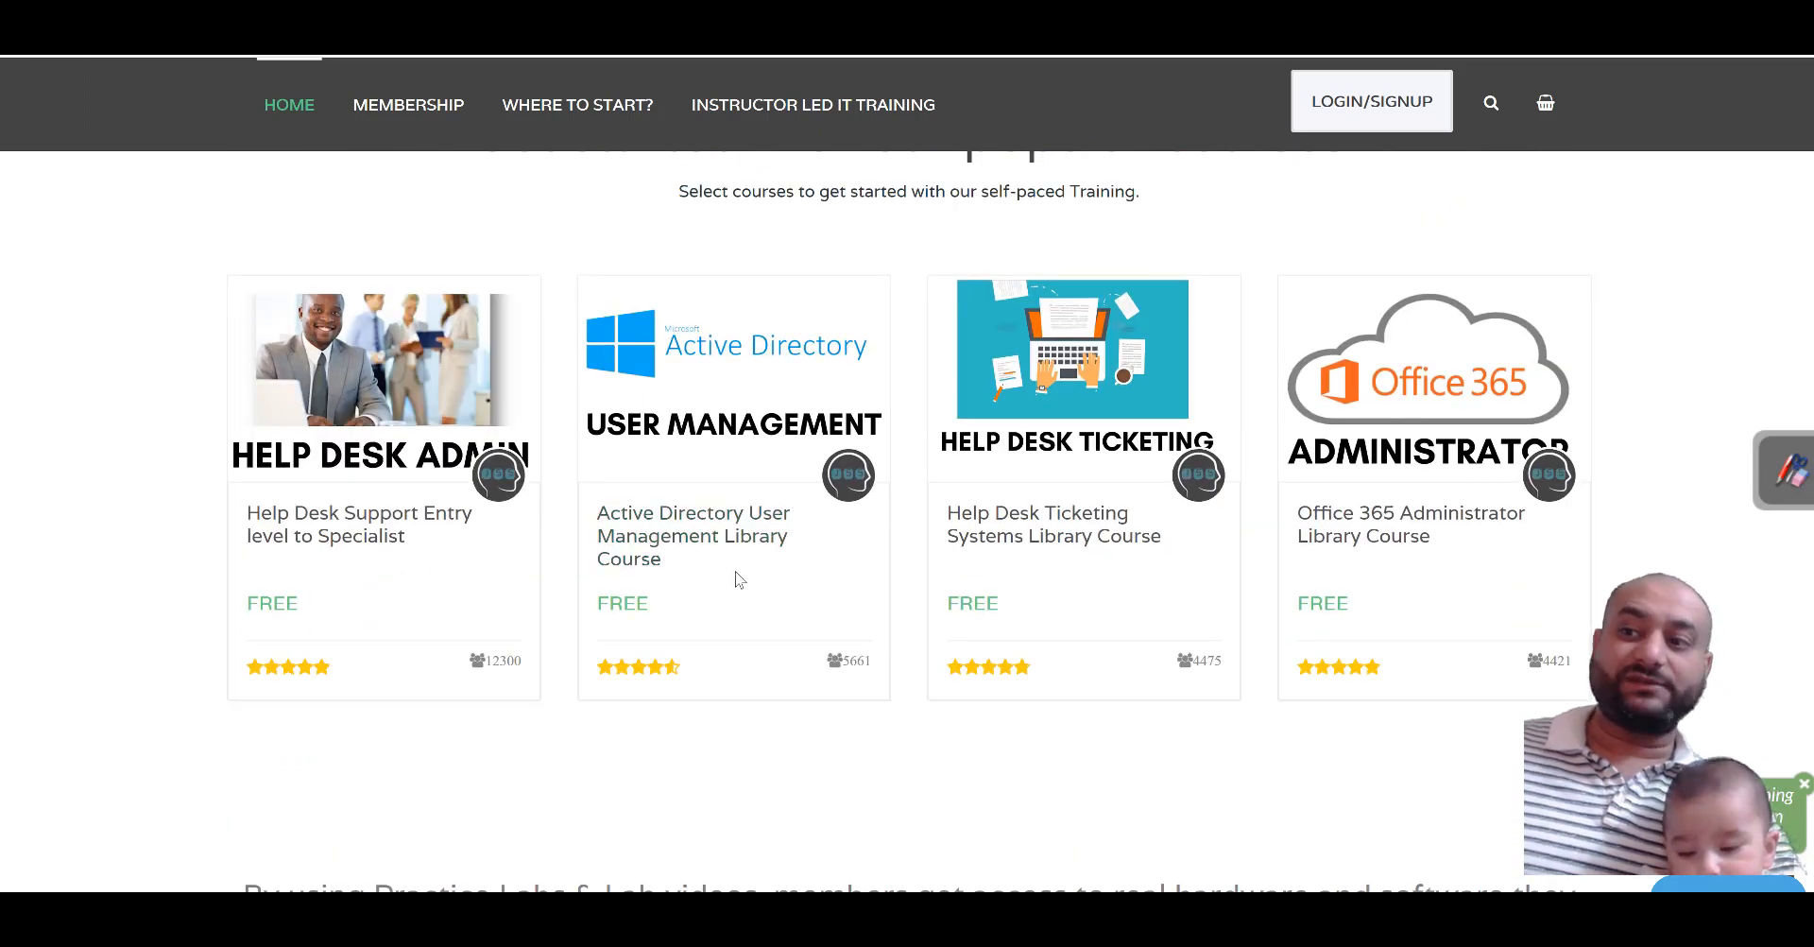
double_click(1053, 524)
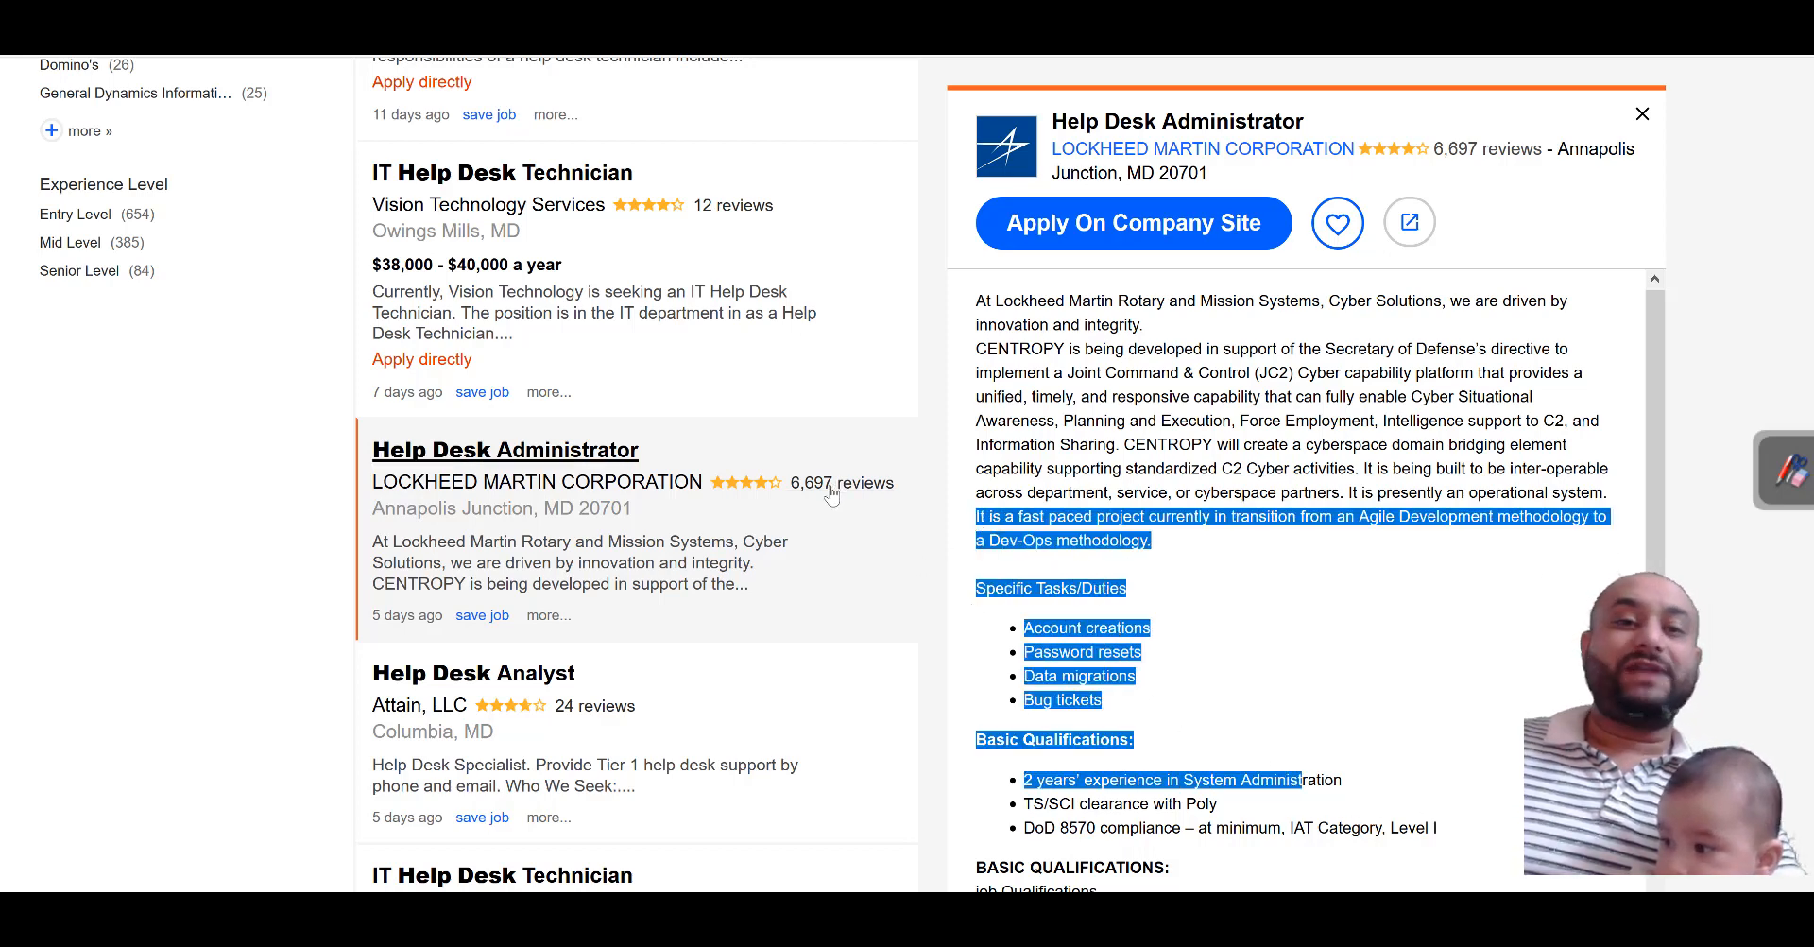
mouse_move(841, 527)
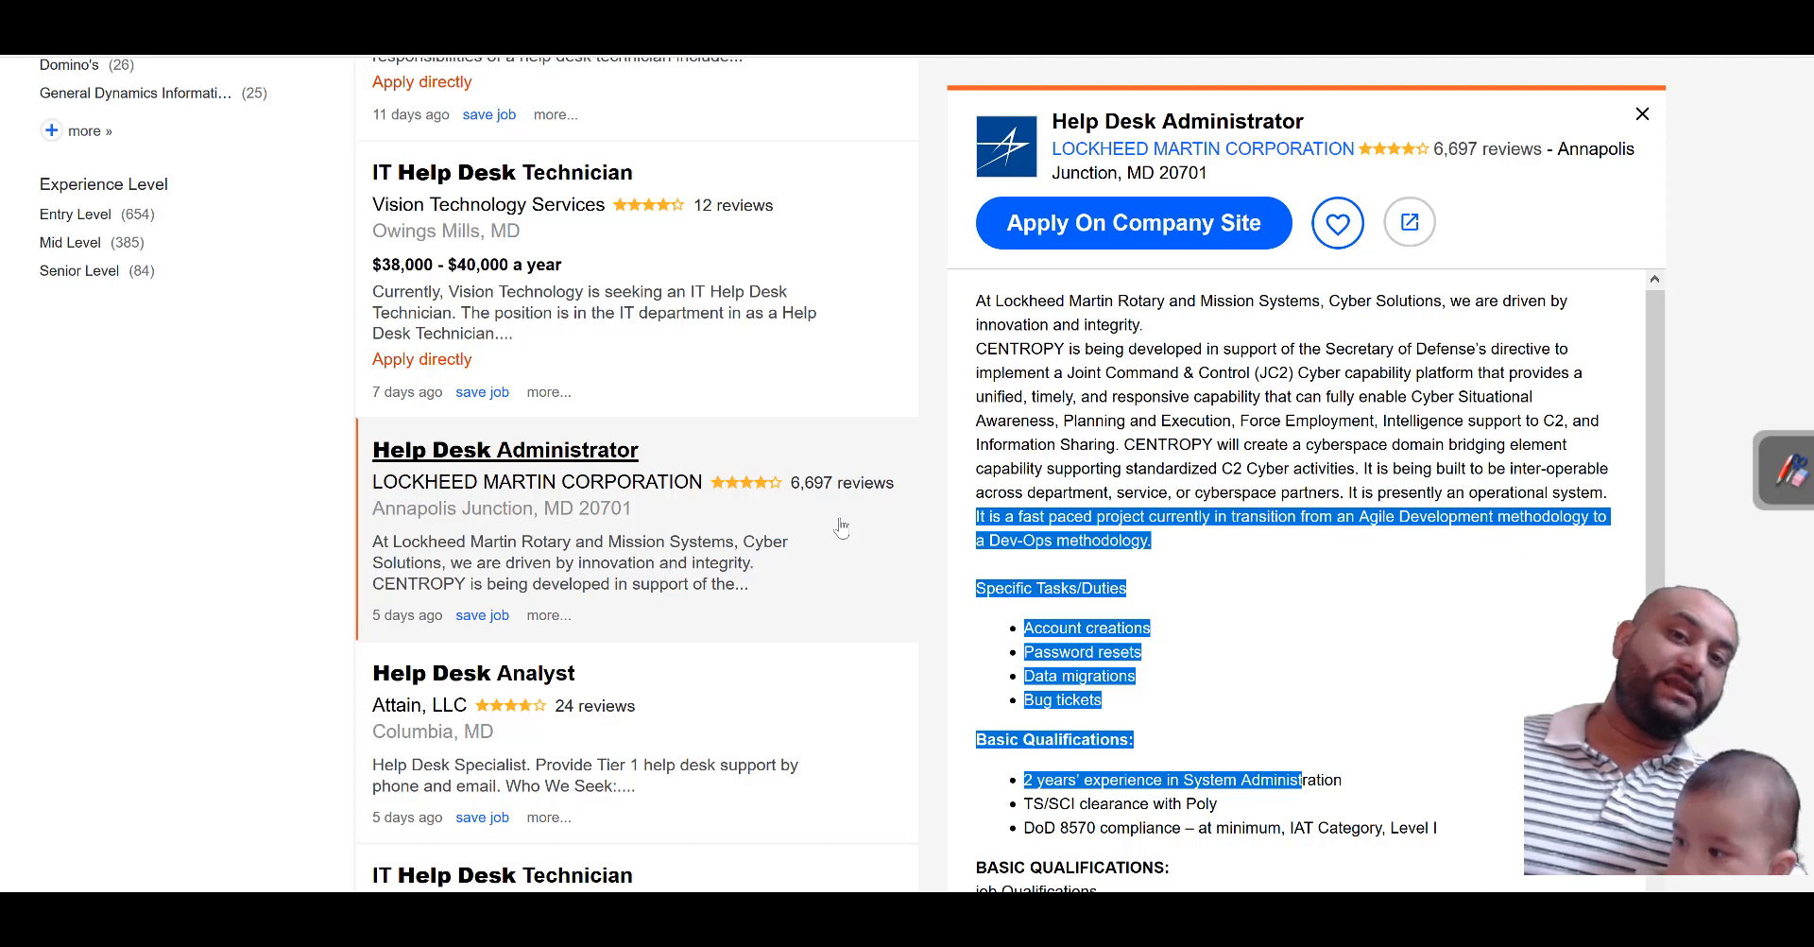